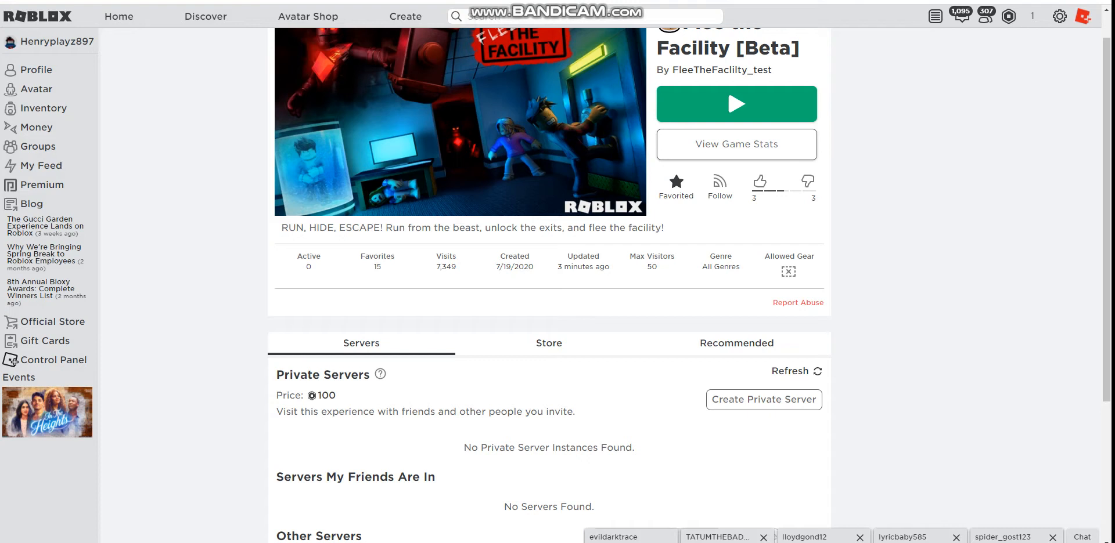
Like Flee the Facility [Beta], bringing it to 4 likes, and join its snowy lobby
double_click(445, 261)
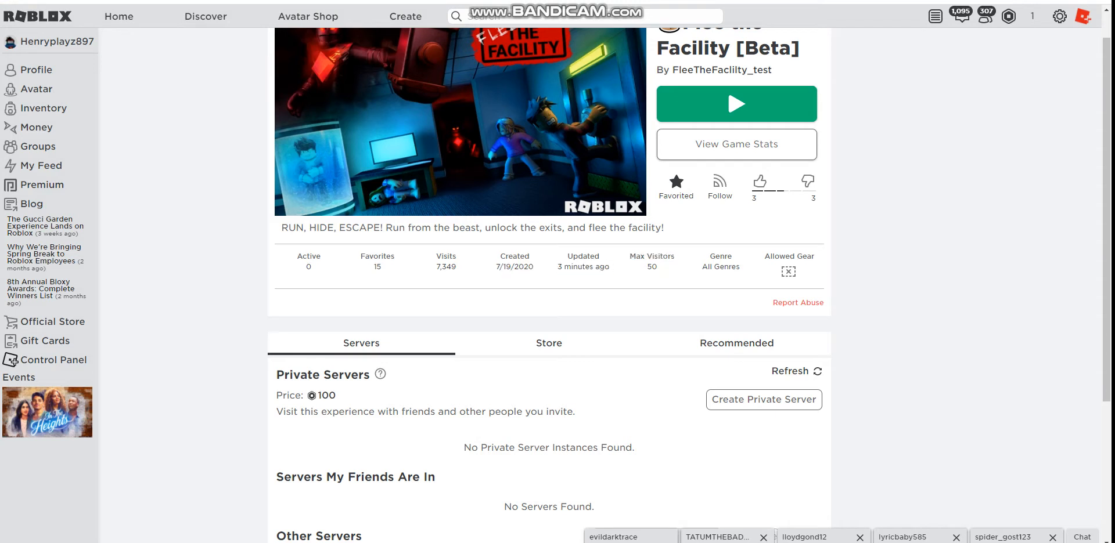
left_click(736, 104)
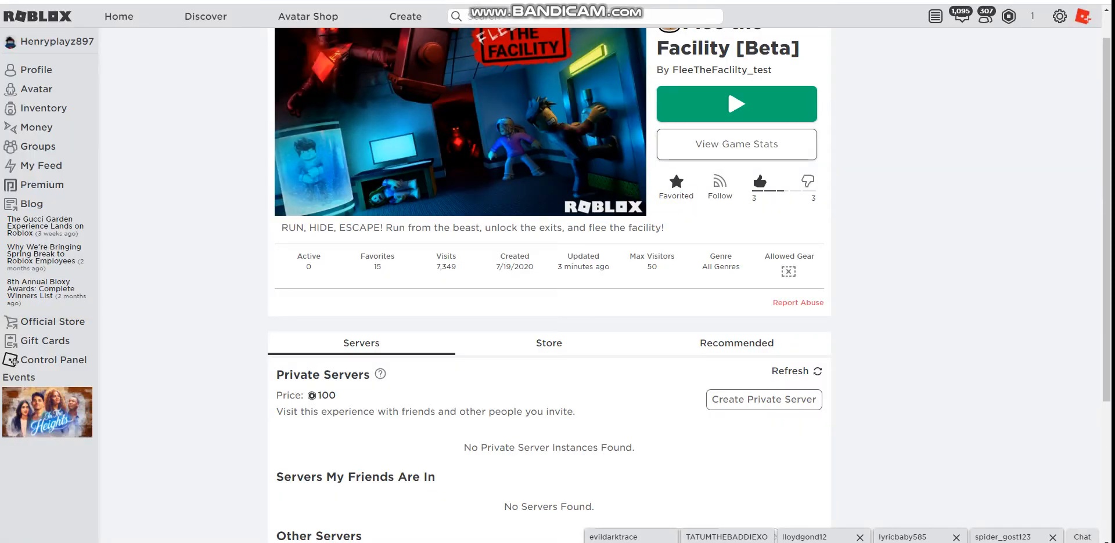
left_click(759, 182)
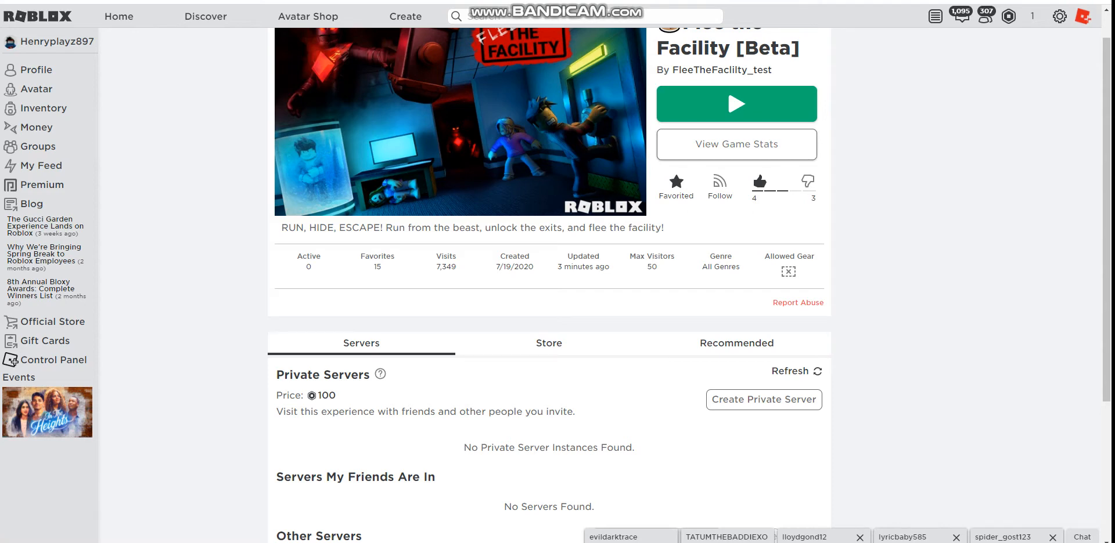
left_click(737, 104)
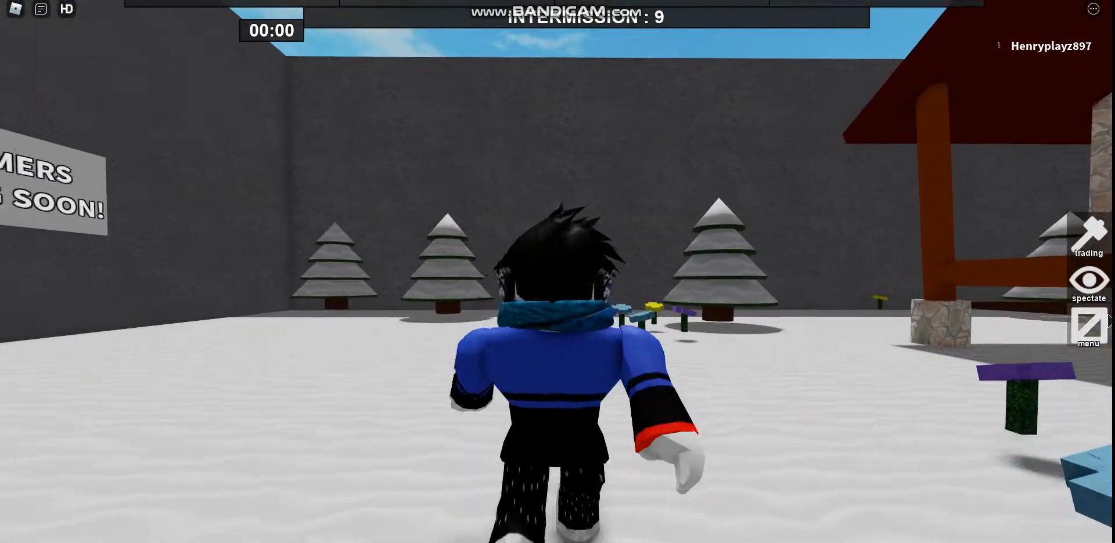
Browse the Shop's crates, then return to the Main Menu showing 0 credits and 1% beast chance
left_click(1097, 329)
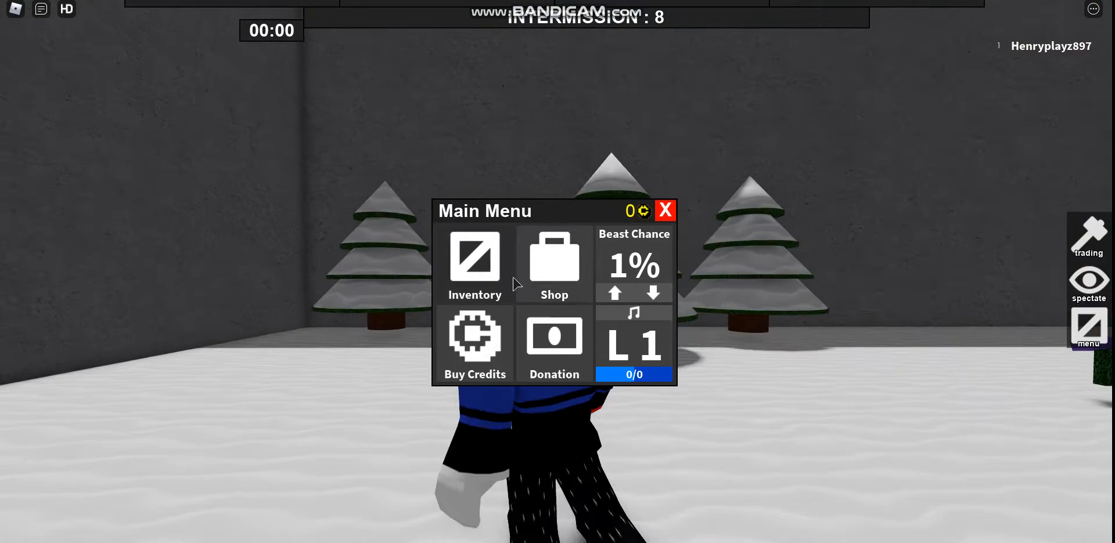
left_click(474, 263)
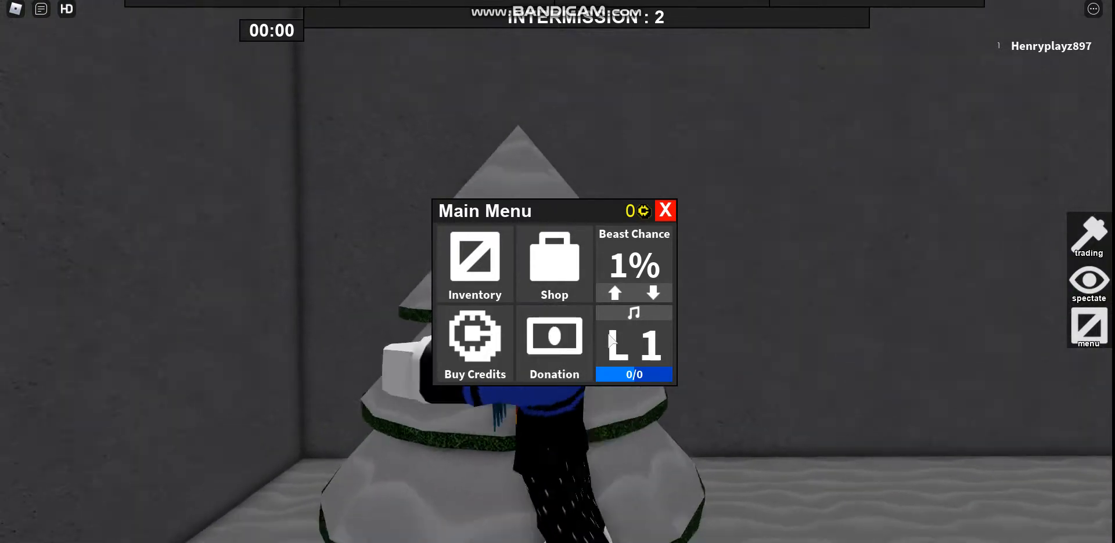
left_click(554, 262)
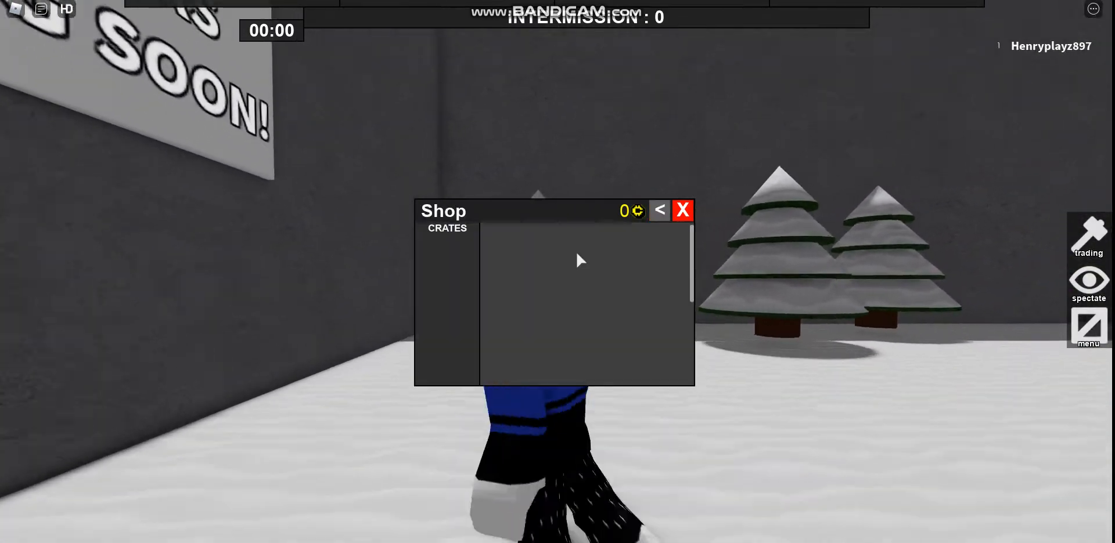
left_click(662, 209)
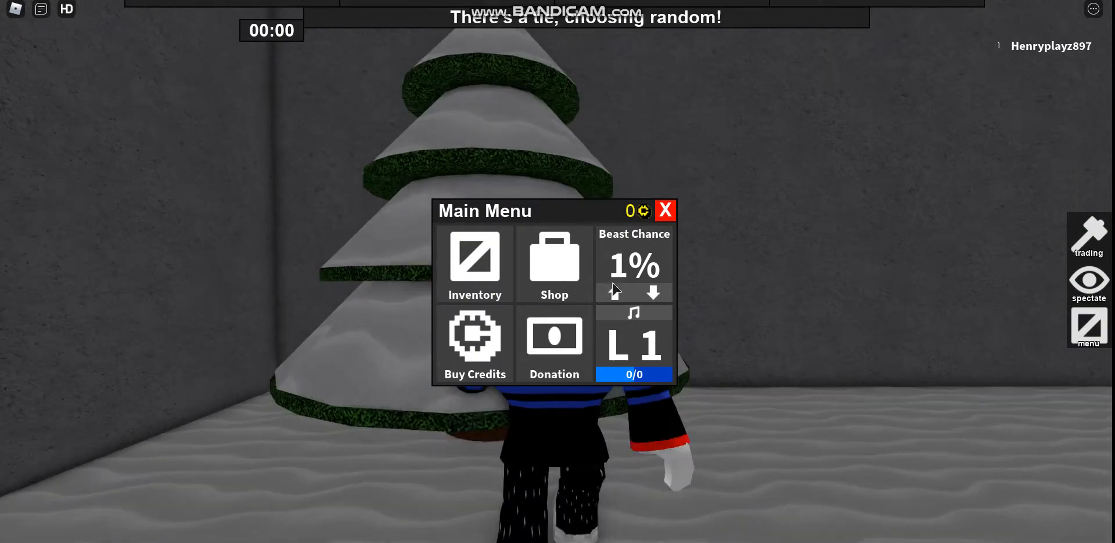